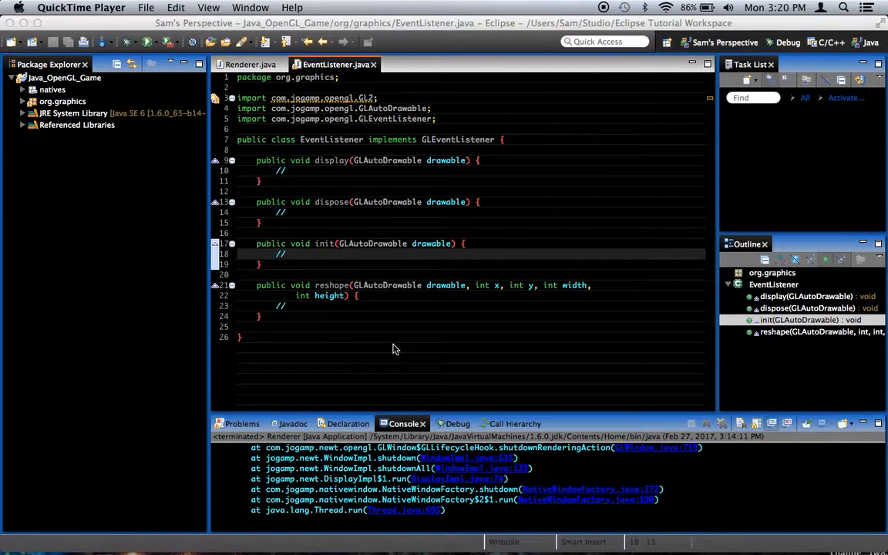
Delete the 'import com.jogamp.opengl.GL2;' line from the top of EventListener.java
{"action": "left_click", "coordinate": [392, 352]}
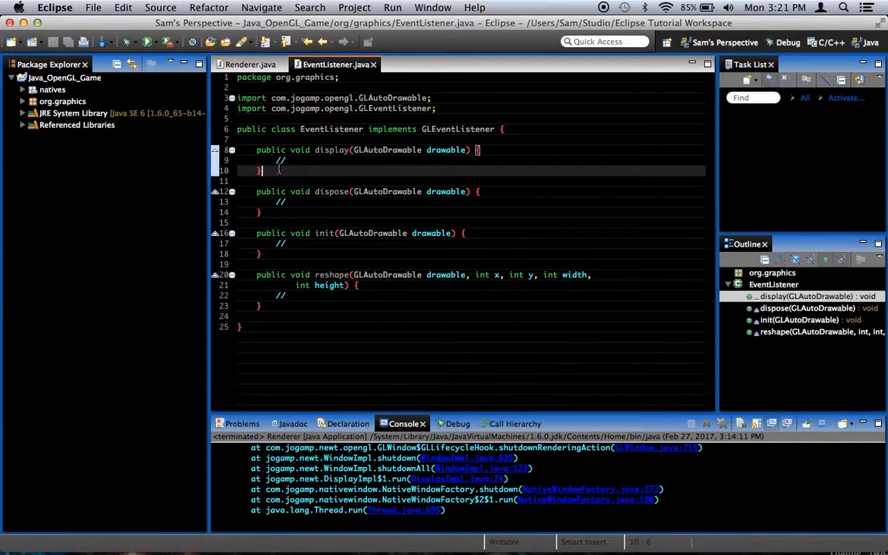
After a look at Renderer.java, declare GL2 gl = drawable.getGL().getGL2() in display(), restoring the GL2 import
{"action": "left_click", "coordinate": [248, 64]}
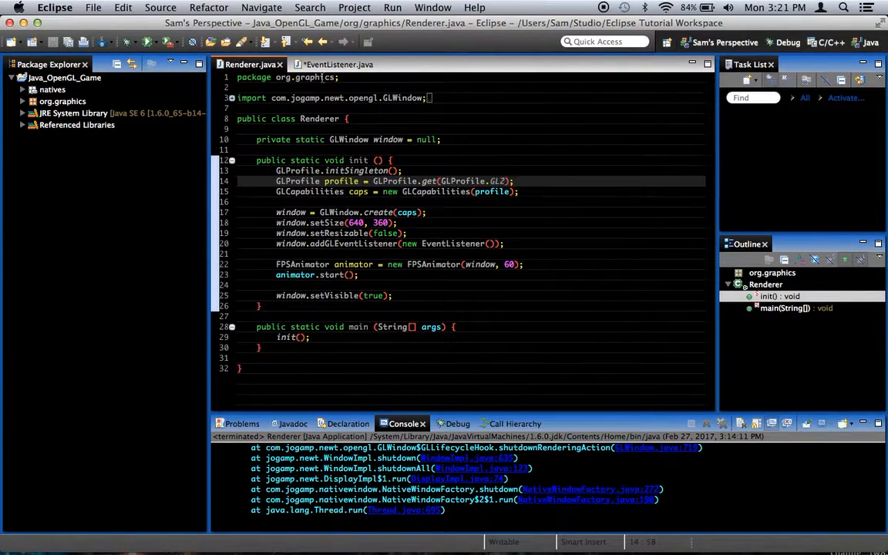
{"action": "left_click", "coordinate": [332, 65]}
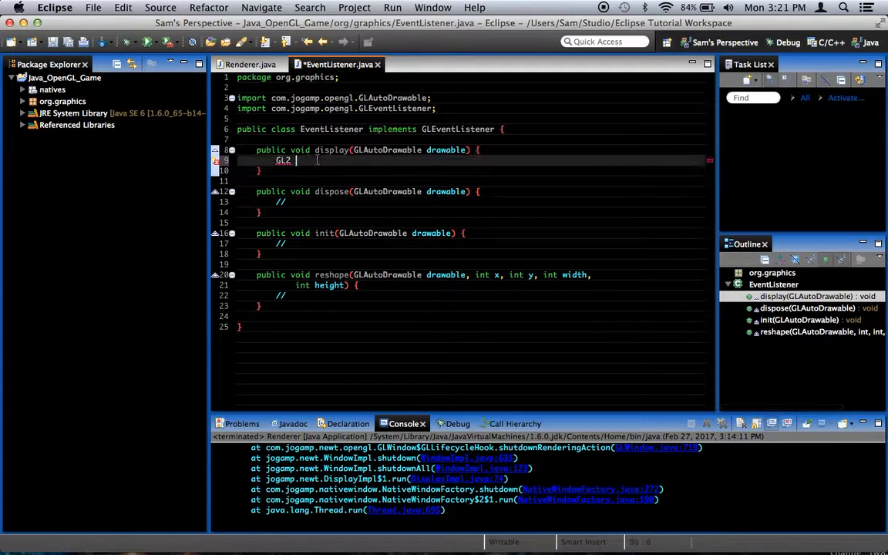
{"action": "type", "text": "gl ="}
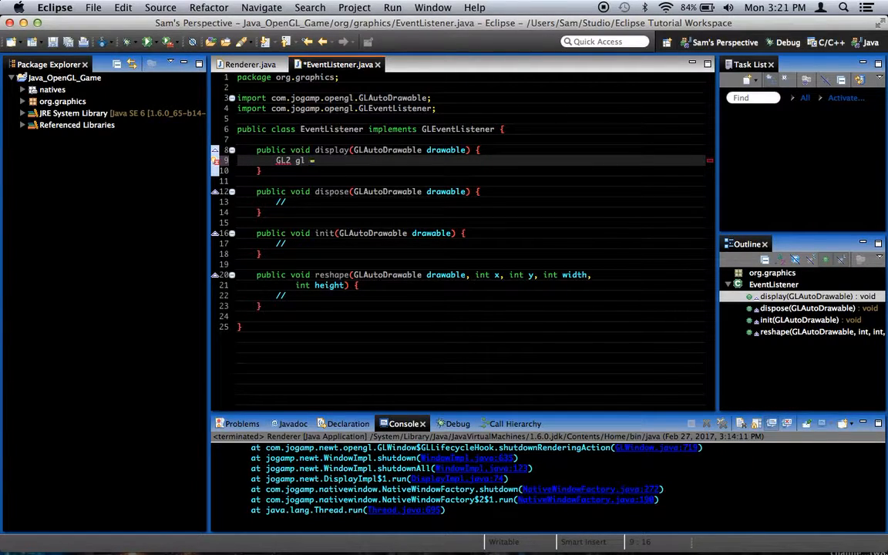
{"action": "type", "text": "drawable"}
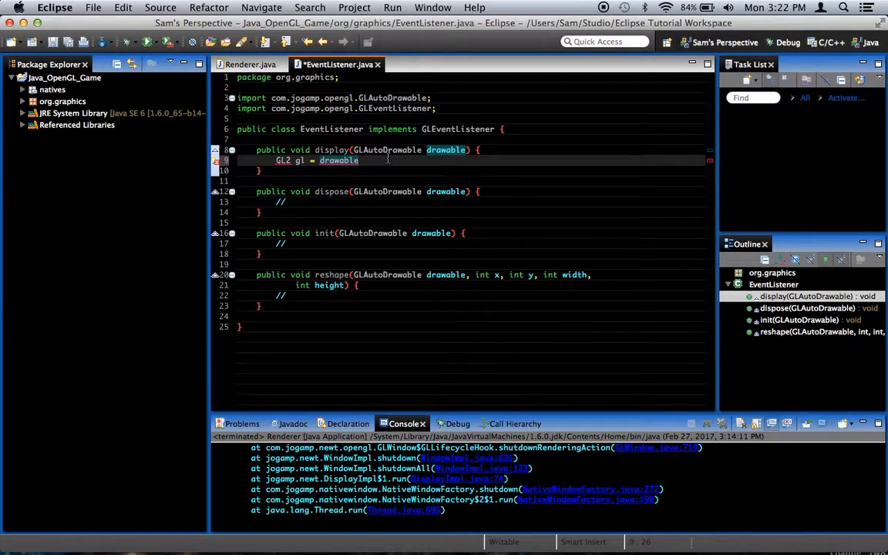
{"action": "type", "text": ".getGL().getGL2();"}
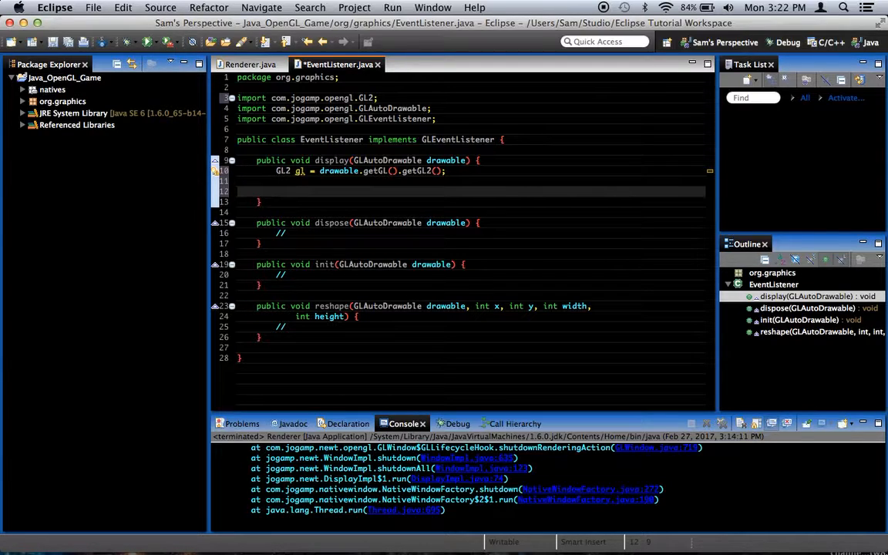
{"action": "type", "text": "glBegin();"}
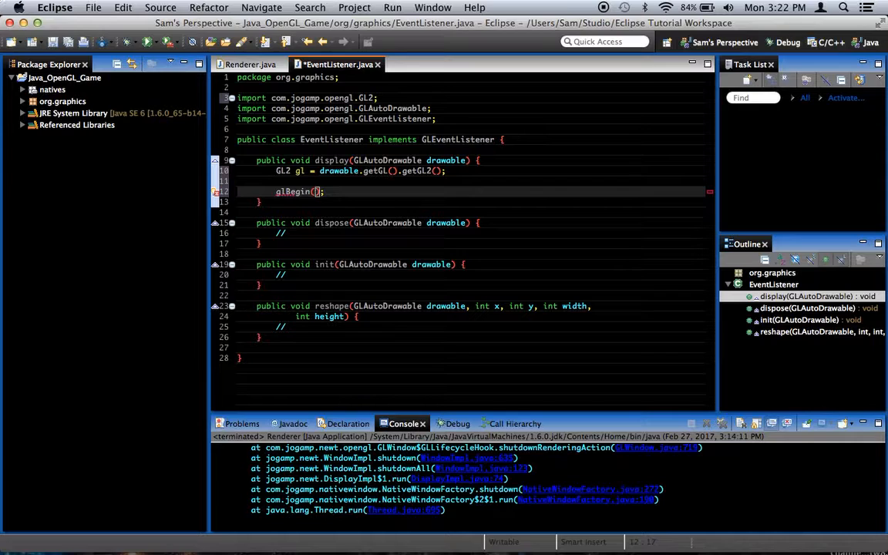
{"action": "type", "text": "GL.GL_QUADS"}
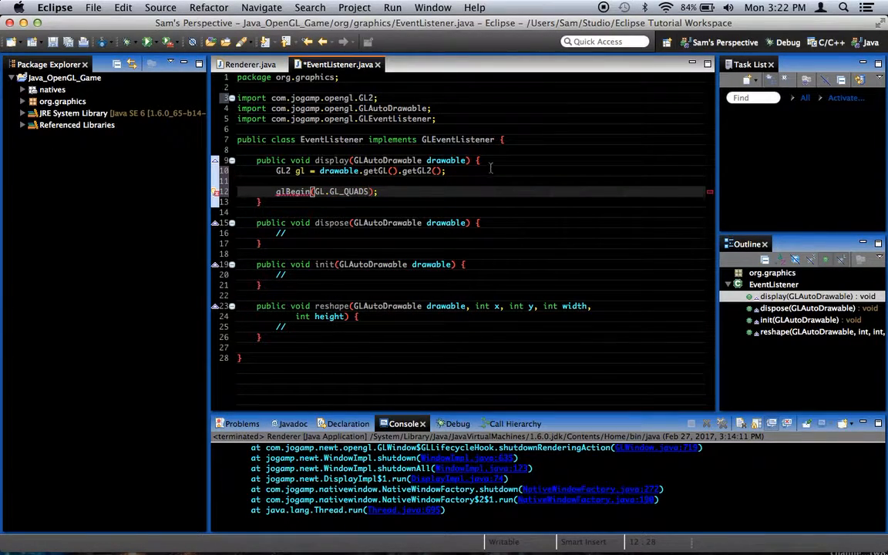
{"action": "left_click", "coordinate": [382, 191]}
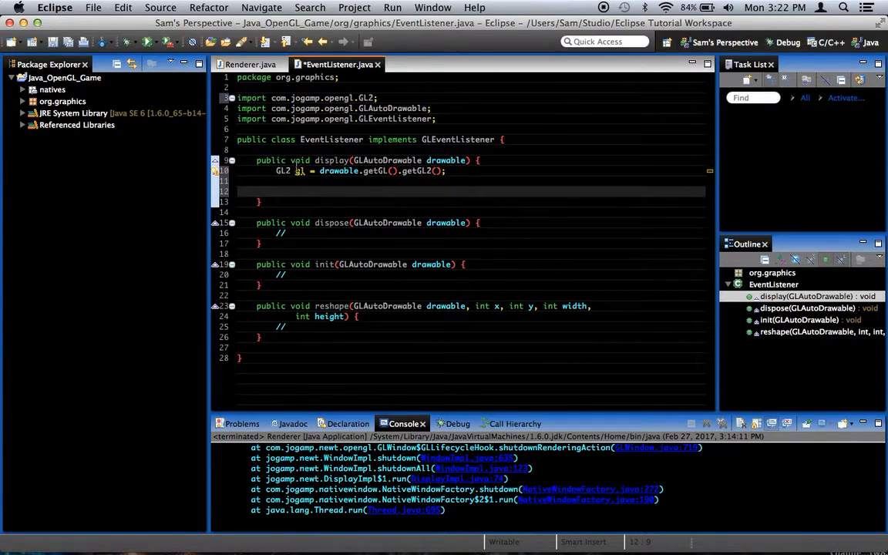
{"action": "mouse_move", "coordinate": [290, 170]}
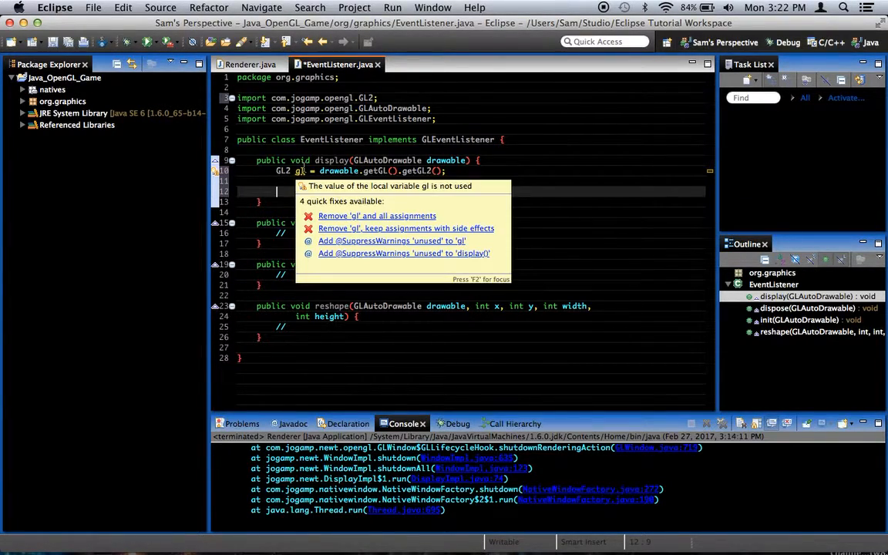
{"action": "left_click", "coordinate": [301, 192]}
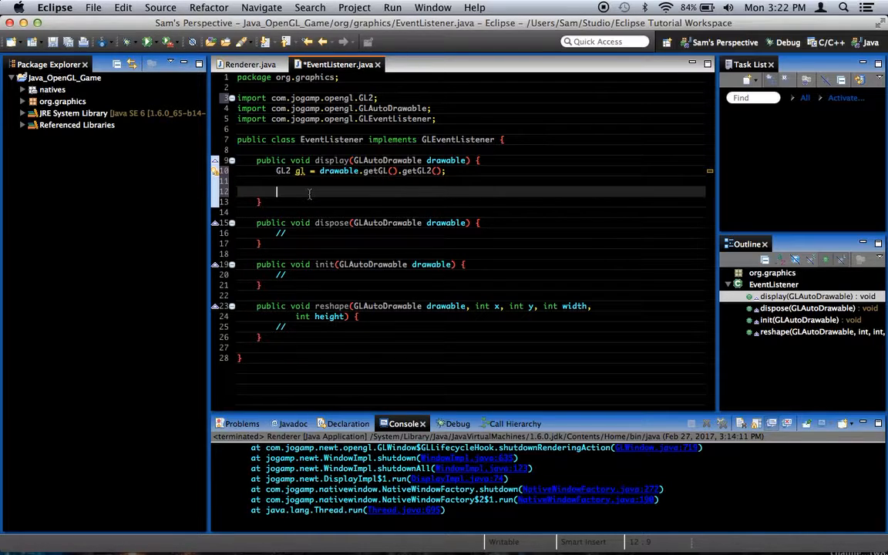
{"action": "type", "text": "gl"}
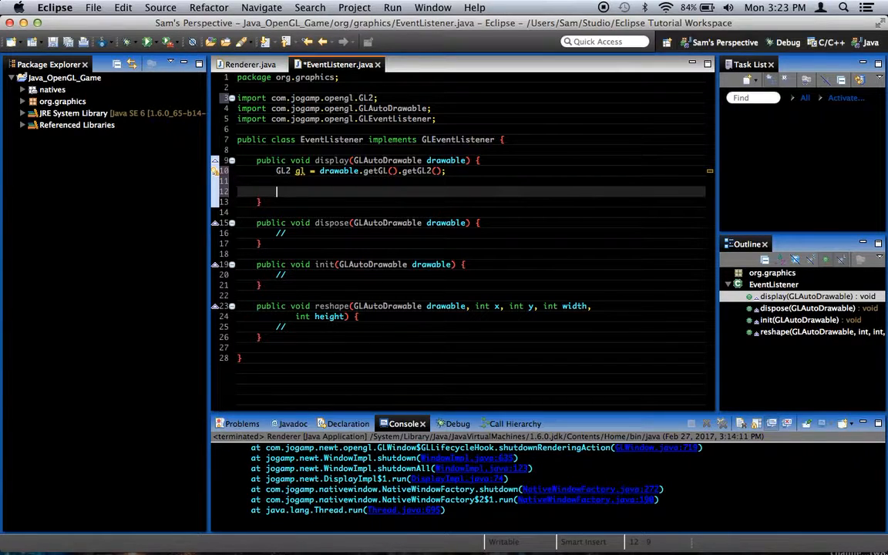
Add gl.glClearColor(0, 0, 0, 1) on the empty line after the gl declaration
{"action": "type", "text": "gl."}
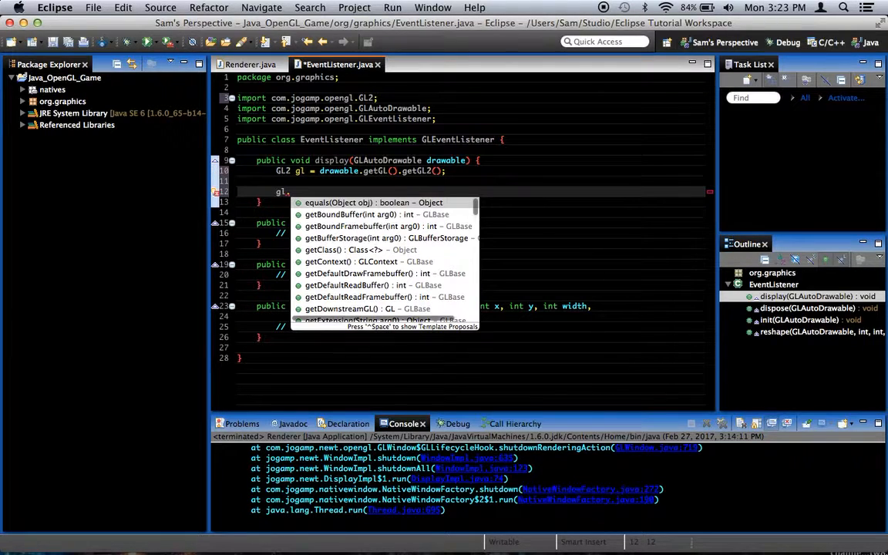
{"action": "type", "text": "glClearColor(0, 0, 0, 1);"}
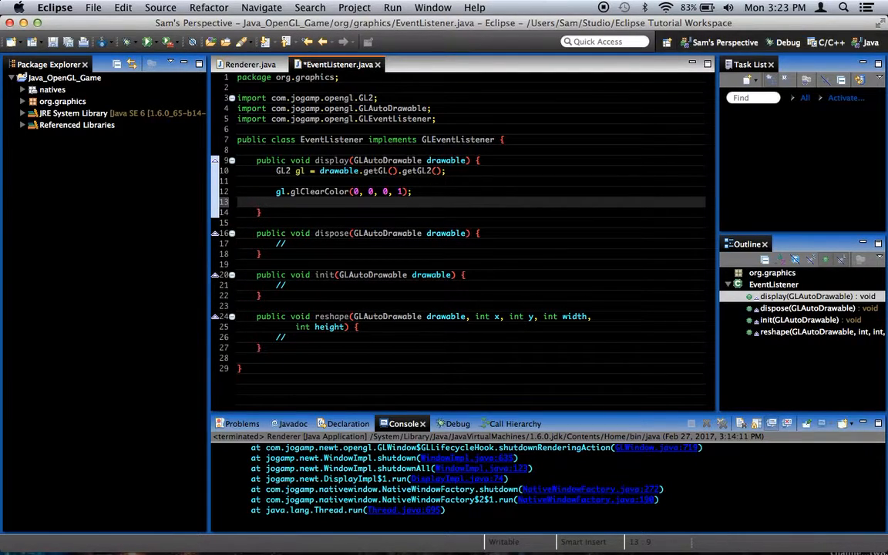
Add gl.glClear(GL2.GL_COLOR_BUFFER_BIT) under the glClearColor line and save the file
{"action": "type", "text": "gl."}
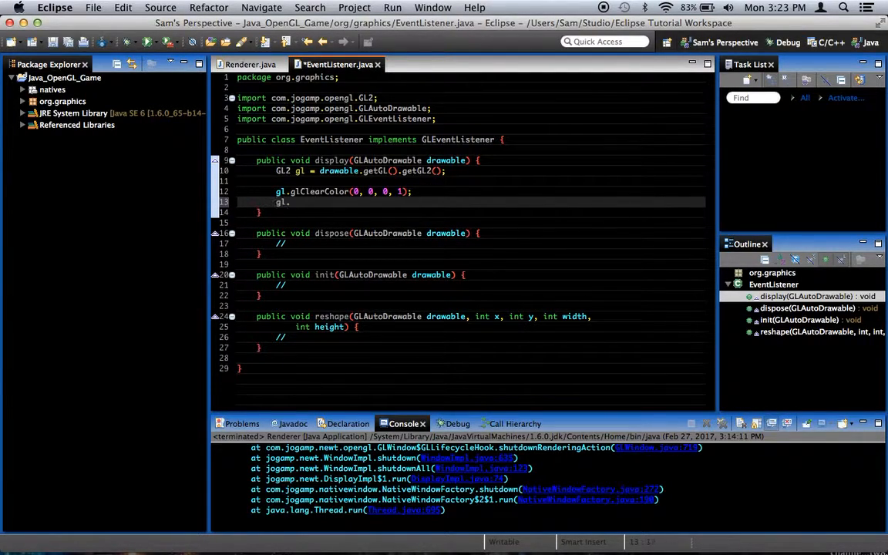
{"action": "type", "text": "glClear(GL2.GL_COLOR_BUFFER_BIT);"}
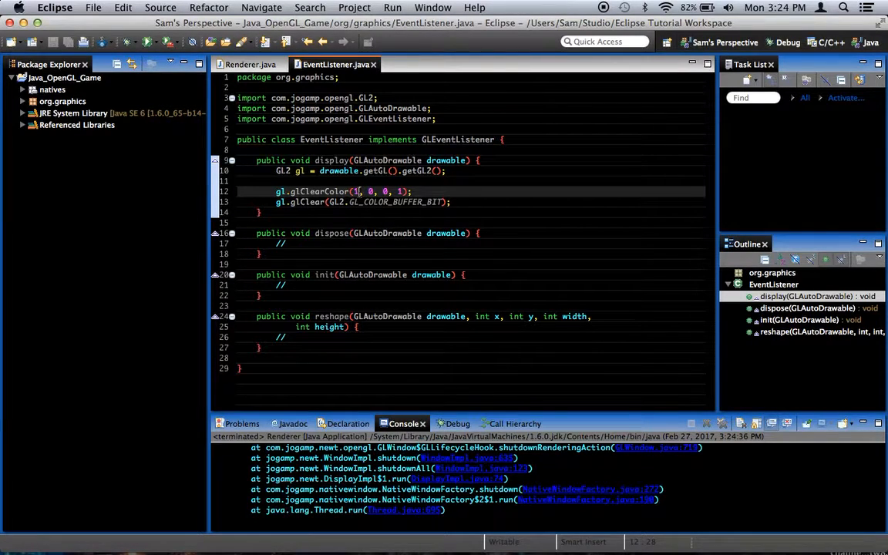
Preview a magenta background, then purple (0.5f, 0, 0.5f, 1), then delete the glClearColor line
{"action": "type", "text": "1"}
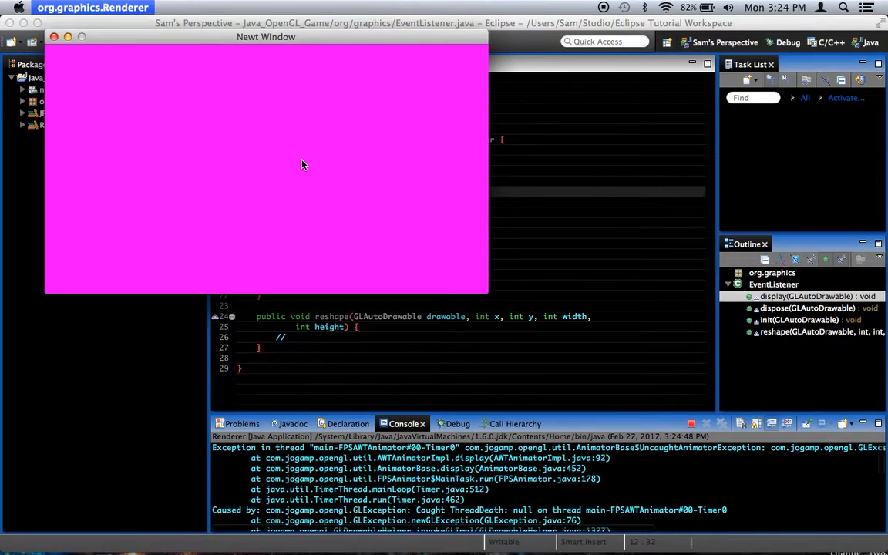
{"action": "left_click", "coordinate": [52, 36]}
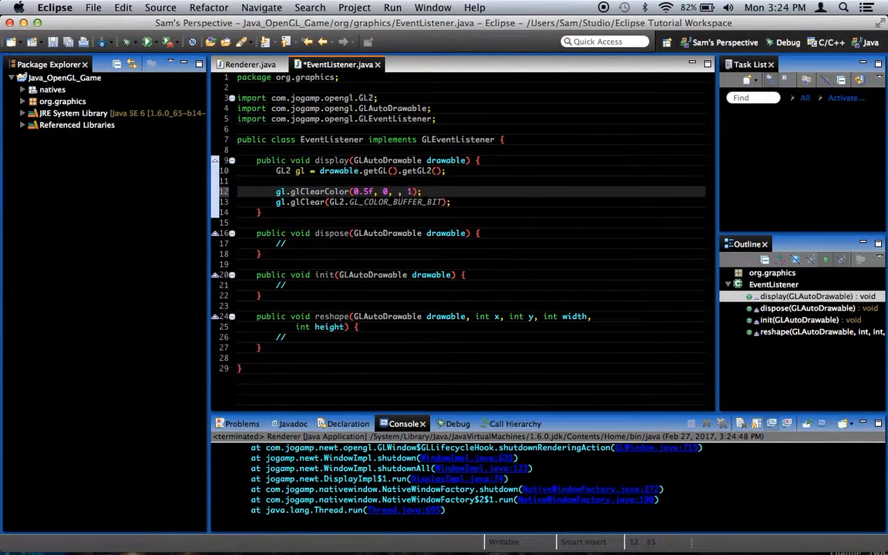
{"action": "type", "text": "0.5f"}
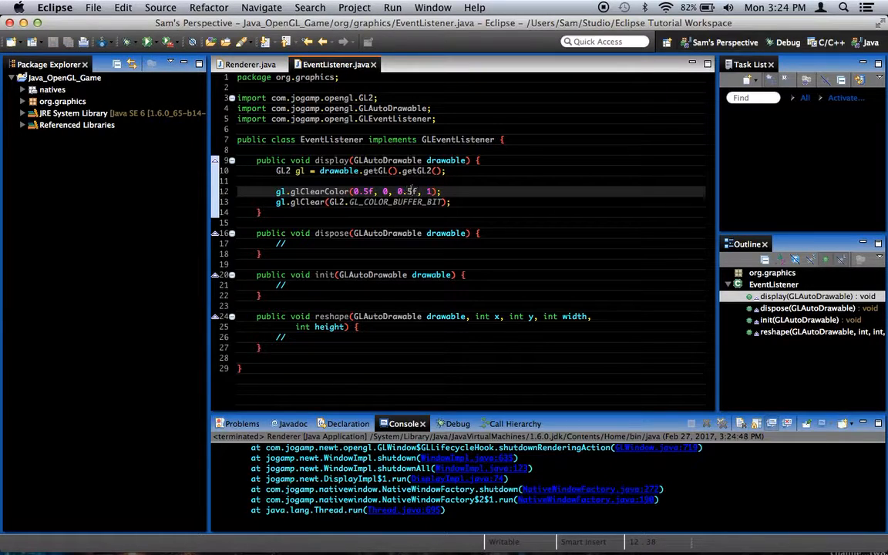
{"action": "left_click", "coordinate": [141, 42]}
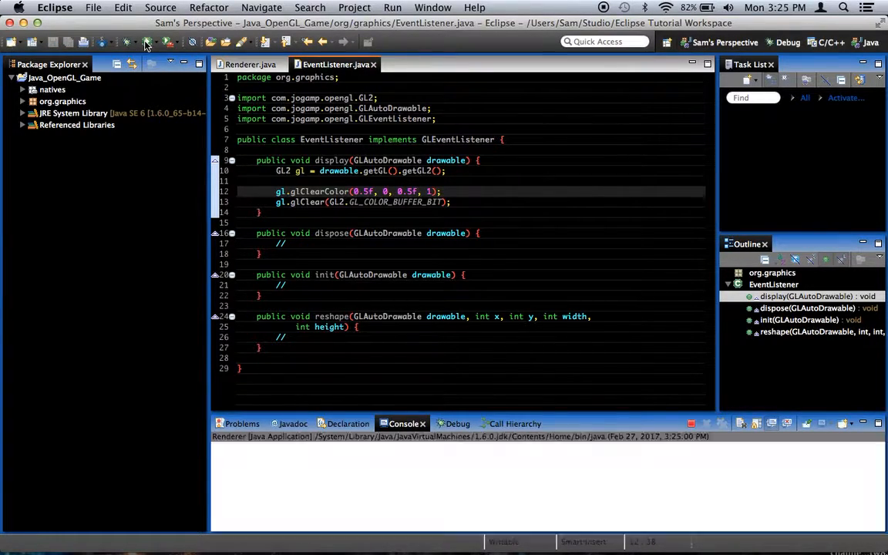
{"action": "left_click", "coordinate": [145, 41]}
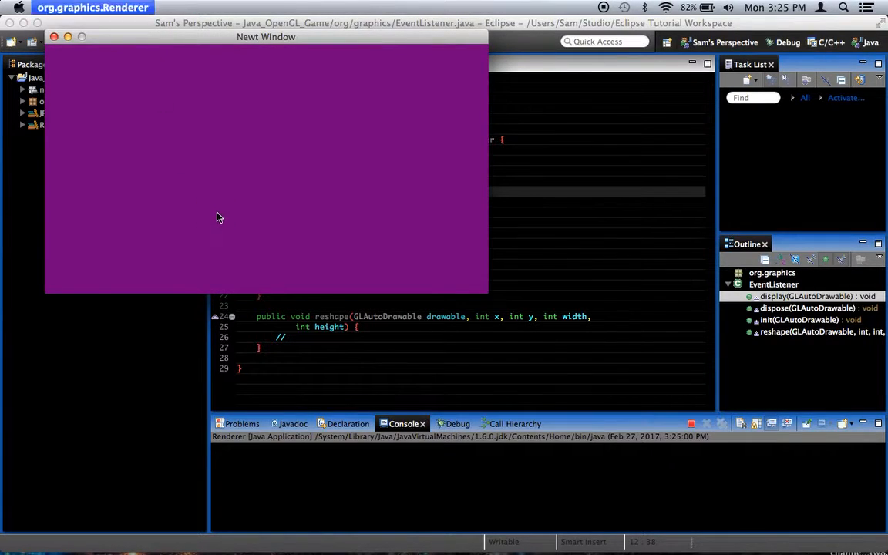
{"action": "left_click", "coordinate": [56, 36]}
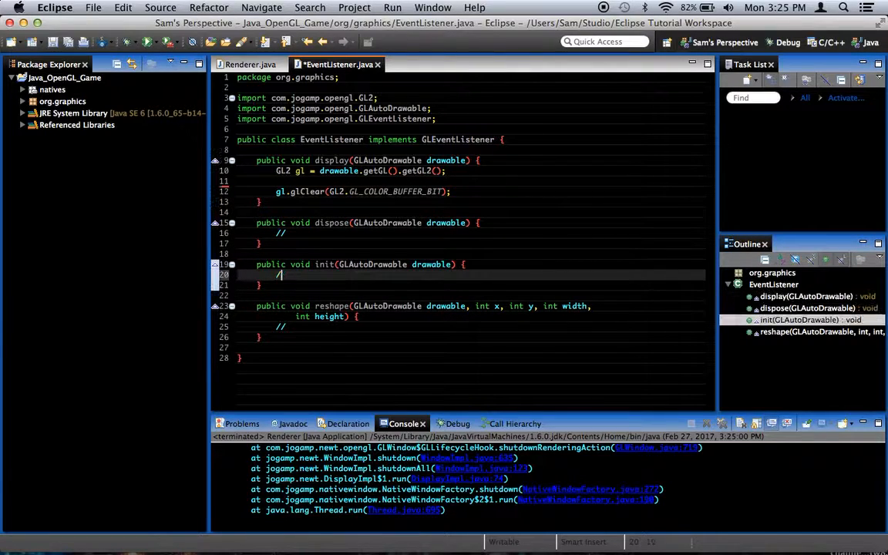
In init(), declare gl from the drawable, call gl.glClearColor(0, 0, 0, 1), and preview the black window
{"action": "type", "text": "gl.glClearColor(0, 0, 0, 1);"}
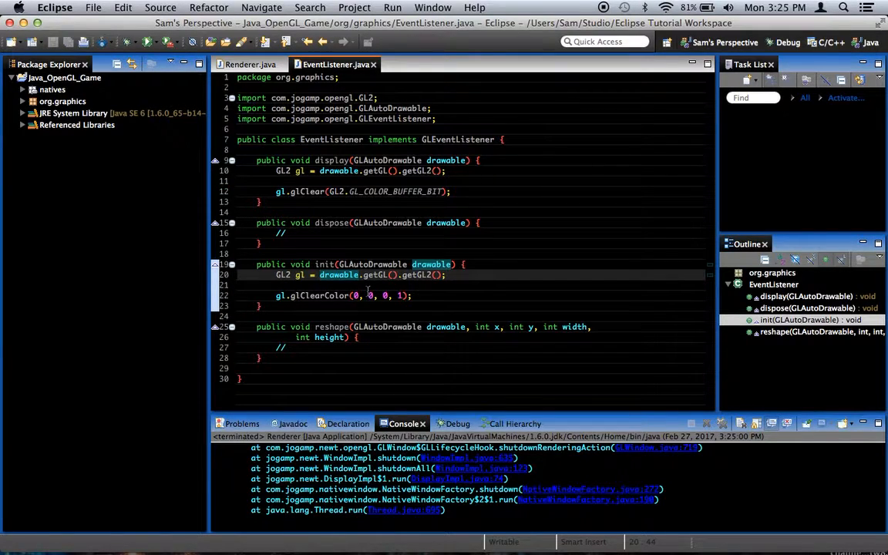
{"action": "mouse_move", "coordinate": [327, 285]}
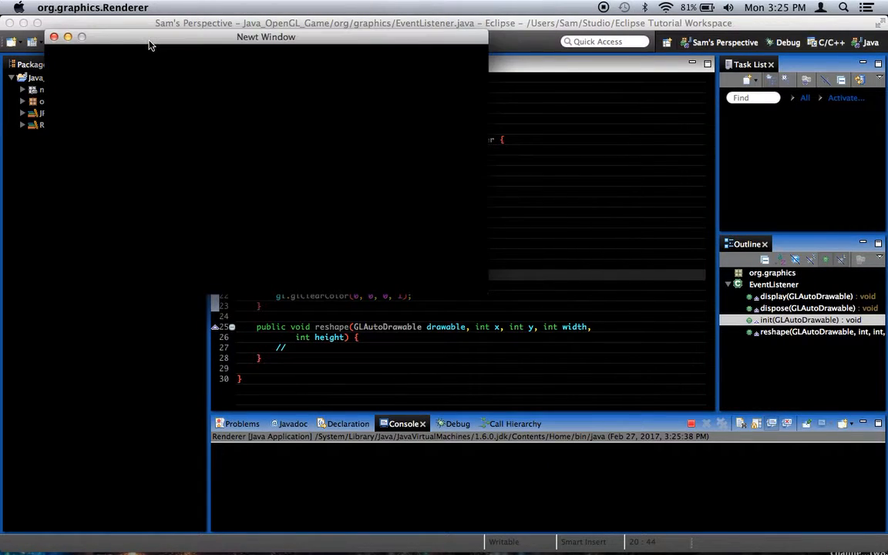
{"action": "mouse_move", "coordinate": [192, 116]}
{"action": "type", "text": "gl.glClear(GL2.GL_COLOR_BUFFER_BIT);"}
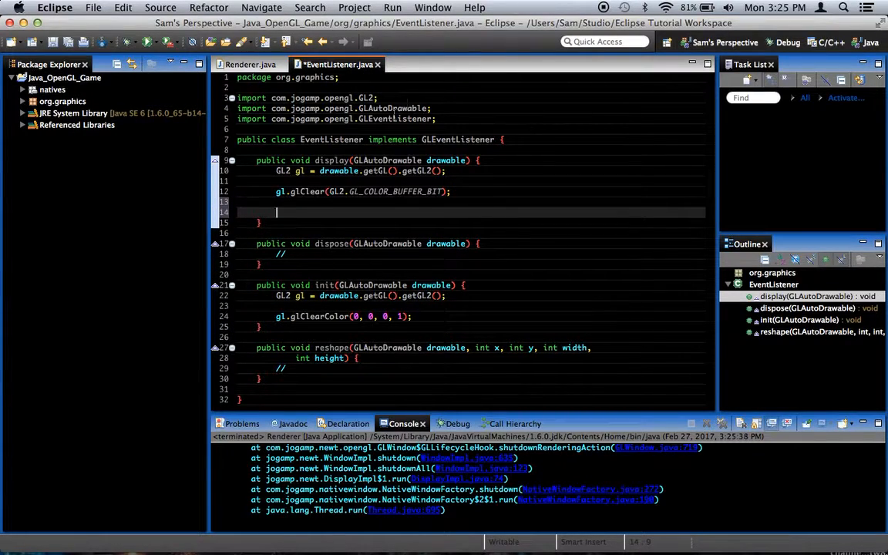
{"action": "mouse_move", "coordinate": [338, 191]}
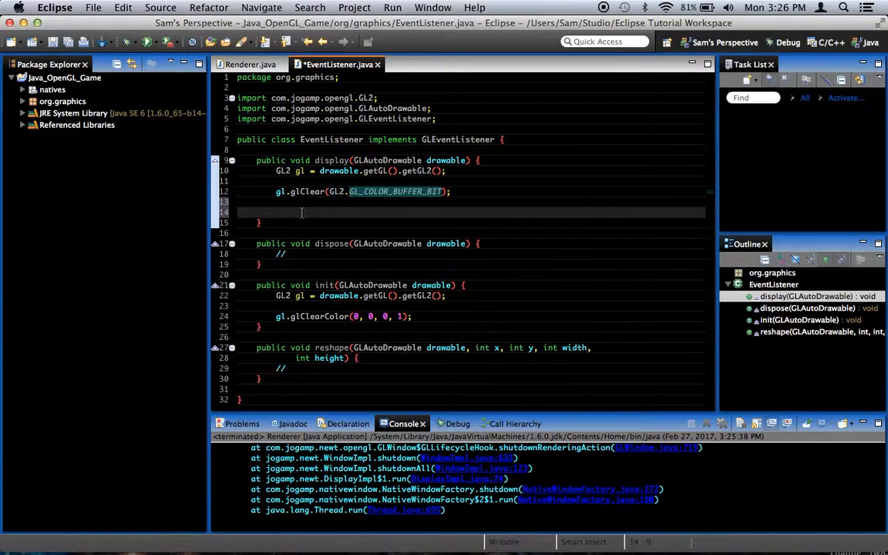
{"action": "left_click", "coordinate": [303, 213]}
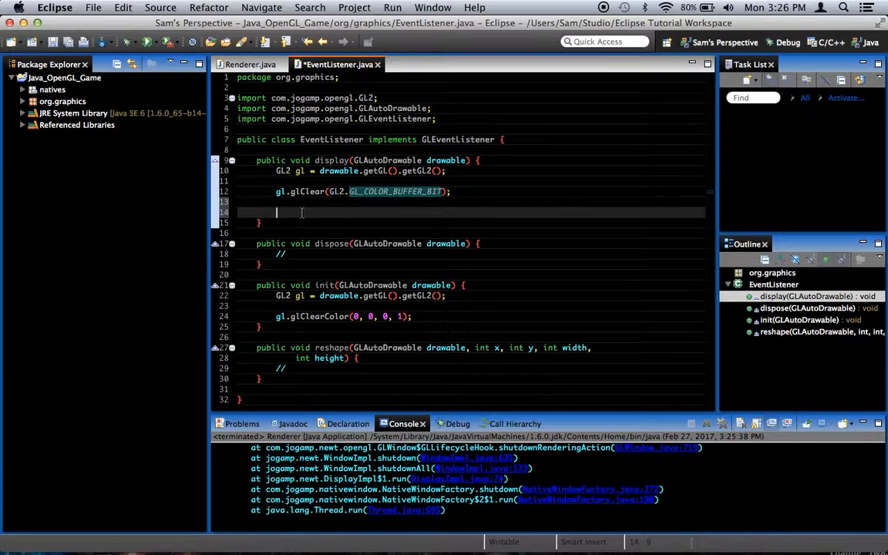
Add gl.glBegin(GL2.GL_QUADS) and gl.glEnd() in display(), with an empty line between
{"action": "type", "text": "gl.glBegin(arg0);"}
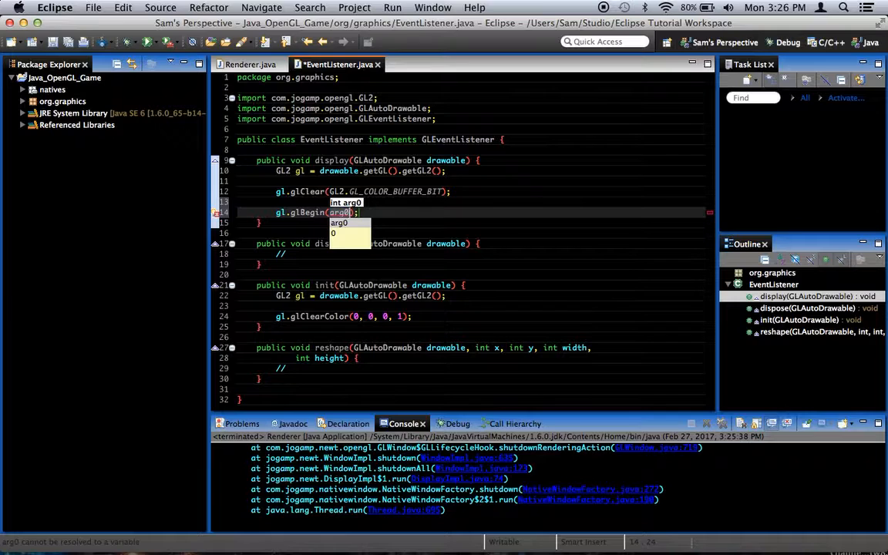
{"action": "mouse_move", "coordinate": [334, 248]}
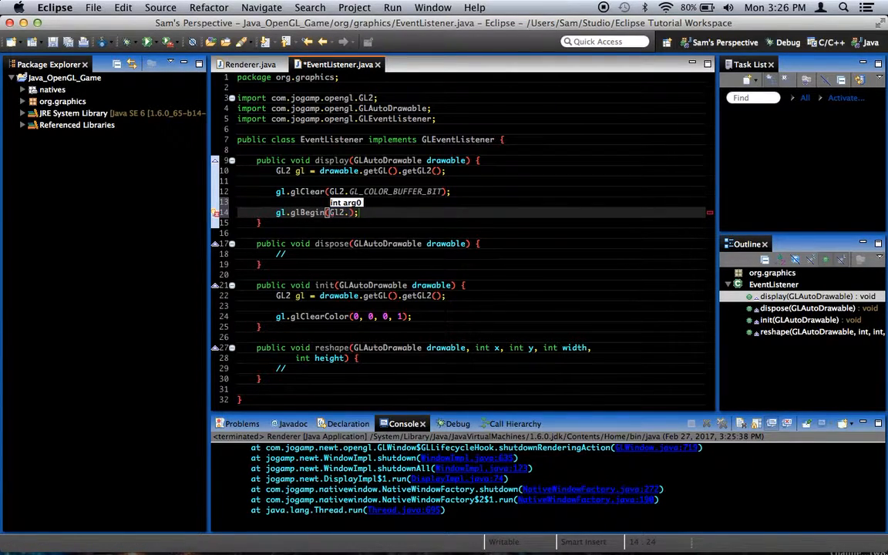
{"action": "type", "text": "GL"}
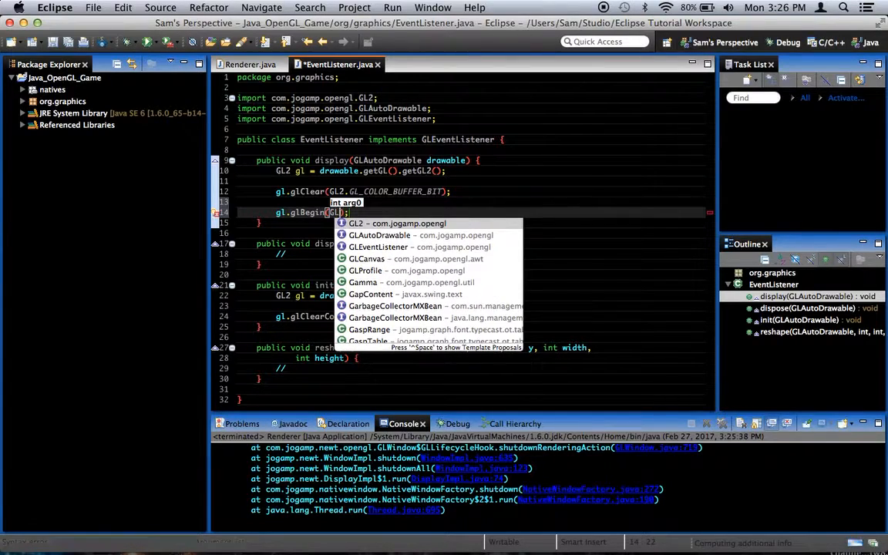
{"action": "type", "text": "GL2.GL_QUADS"}
{"action": "type", "text": "//"}
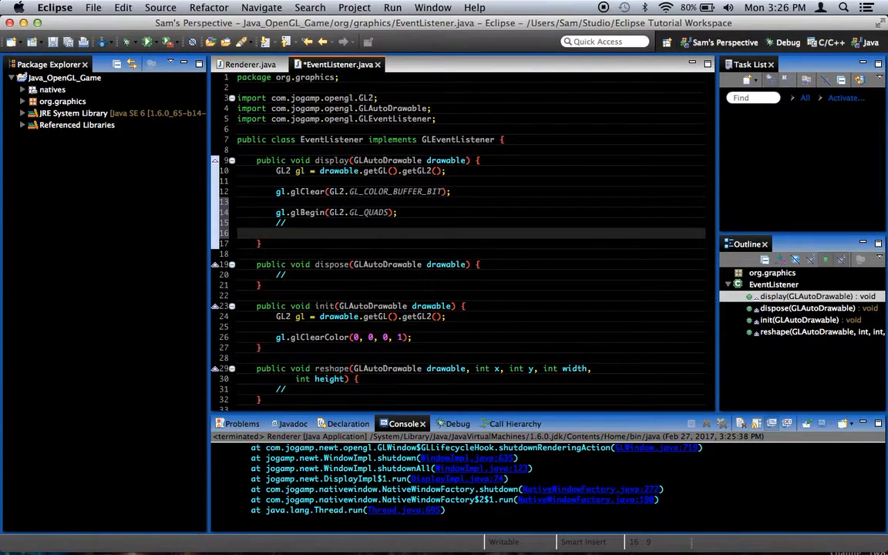
{"action": "type", "text": "gl.glEnd();"}
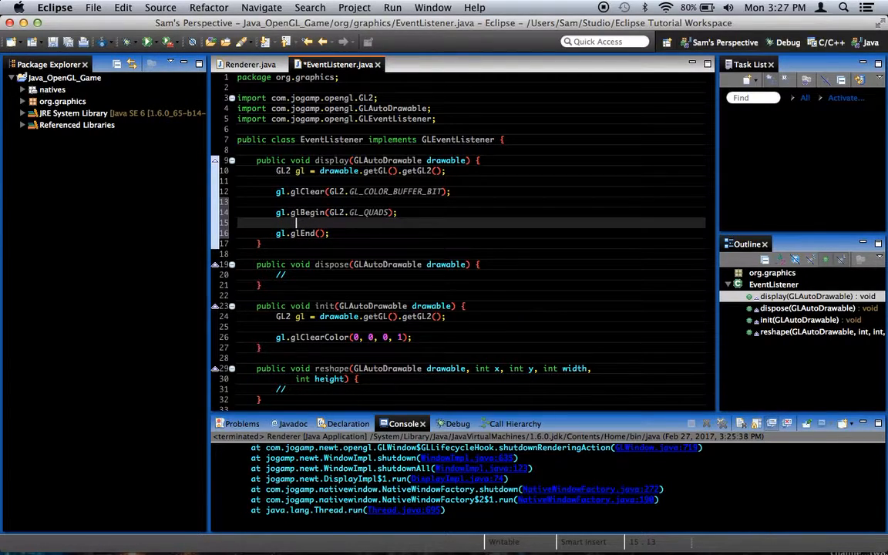
Add glVertex2f corners (-0.5f,-0.5f), (0.5f,-0.5f), (0.5f,0.5f), (-0.5f,0.5f) and save
{"action": "type", "text": "gl"}
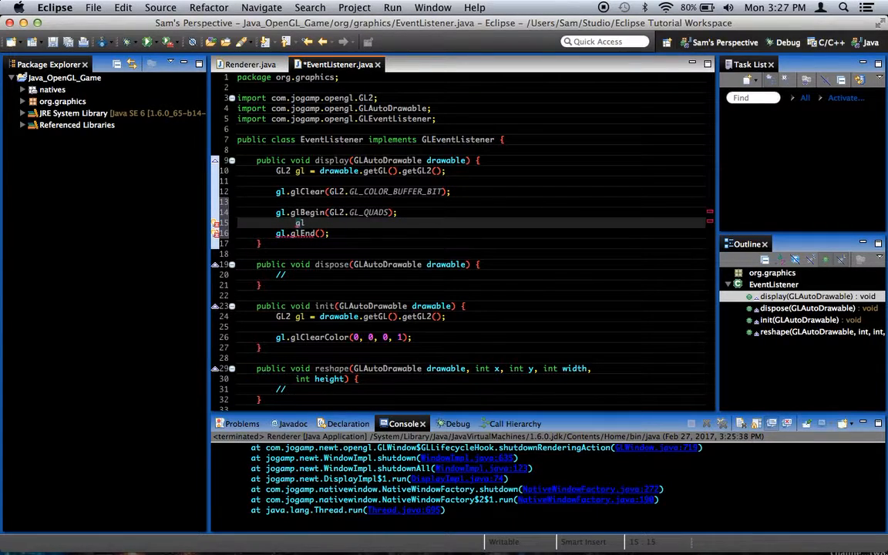
{"action": "type", "text": ".g"}
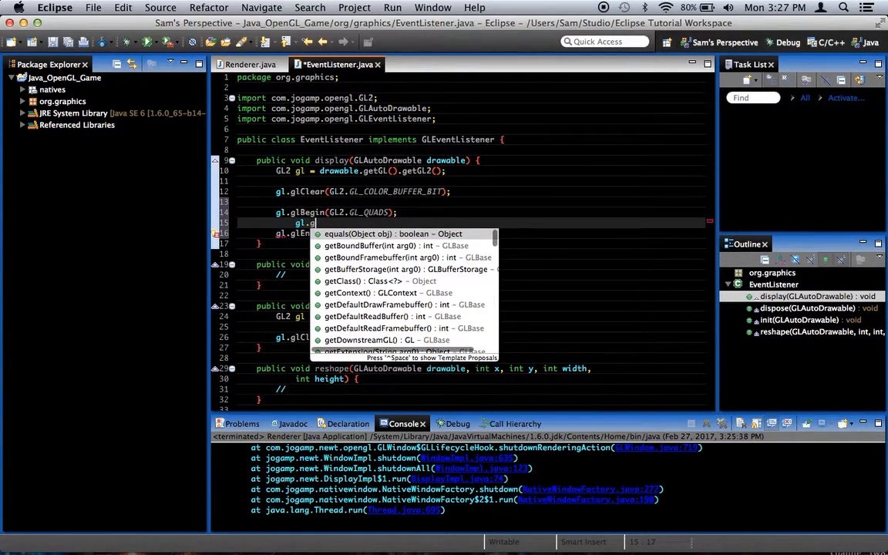
{"action": "type", "text": "lVertex2f(arg0, arg1);"}
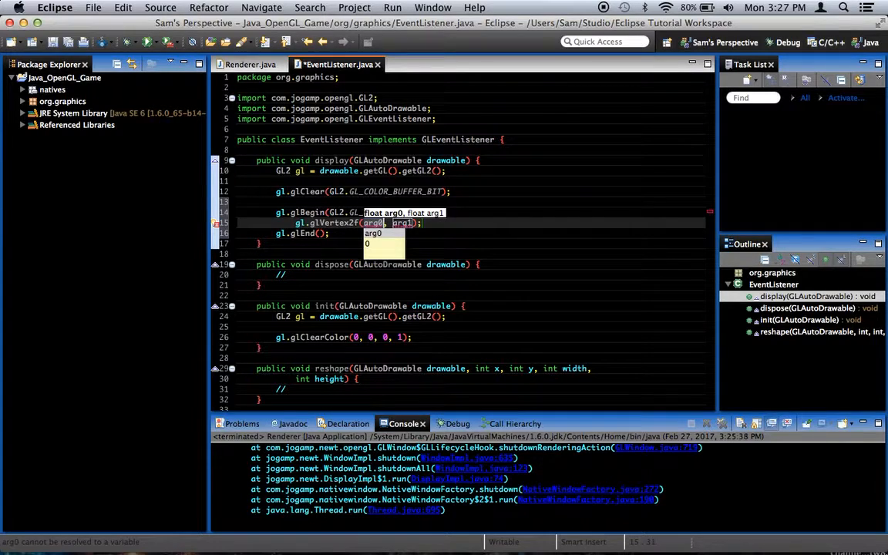
{"action": "mouse_move", "coordinate": [530, 356]}
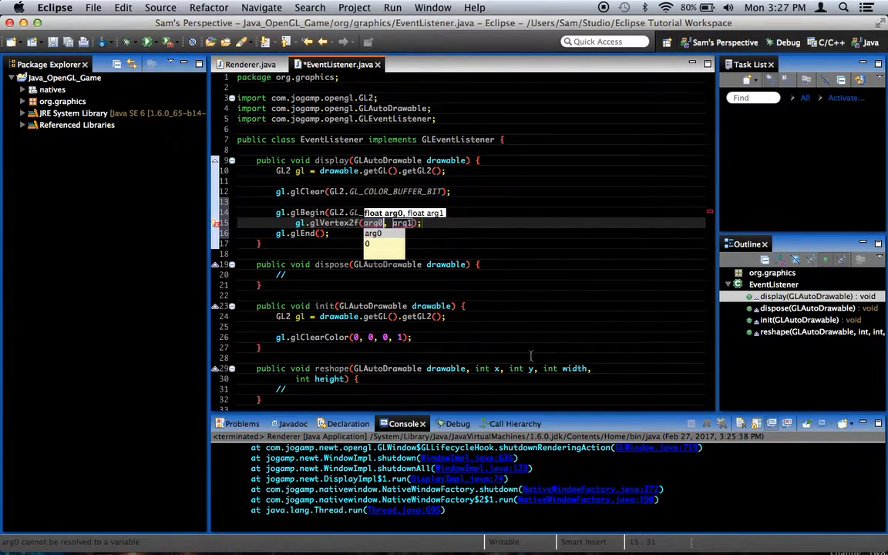
{"action": "mouse_move", "coordinate": [431, 243]}
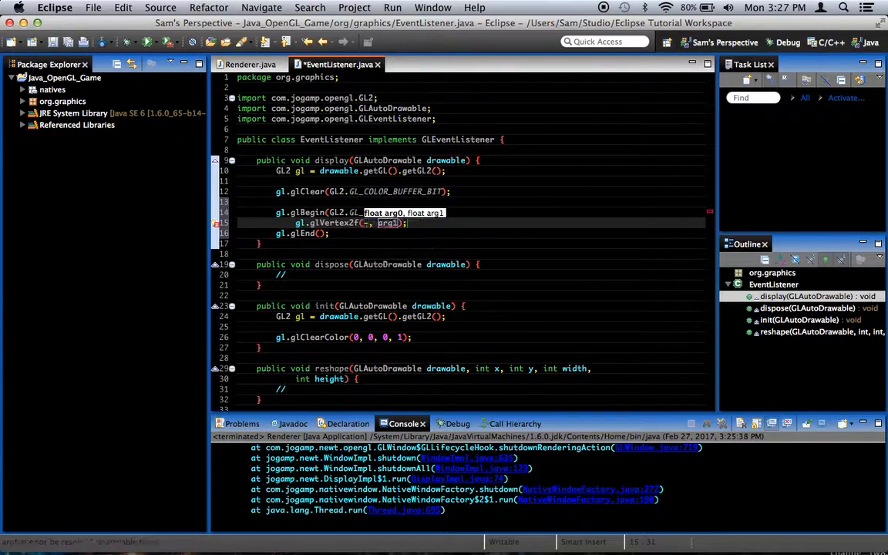
{"action": "type", "text": "-0.5f"}
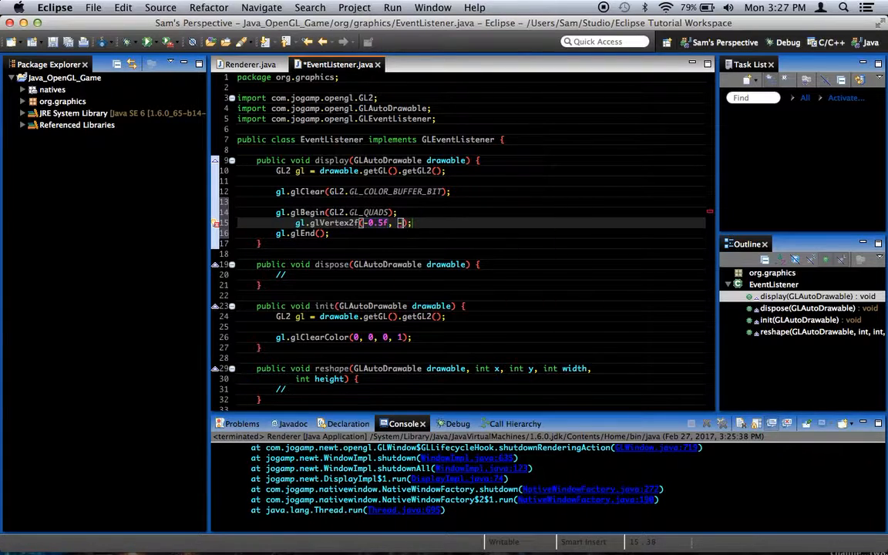
{"action": "type", "text": "-0.5f"}
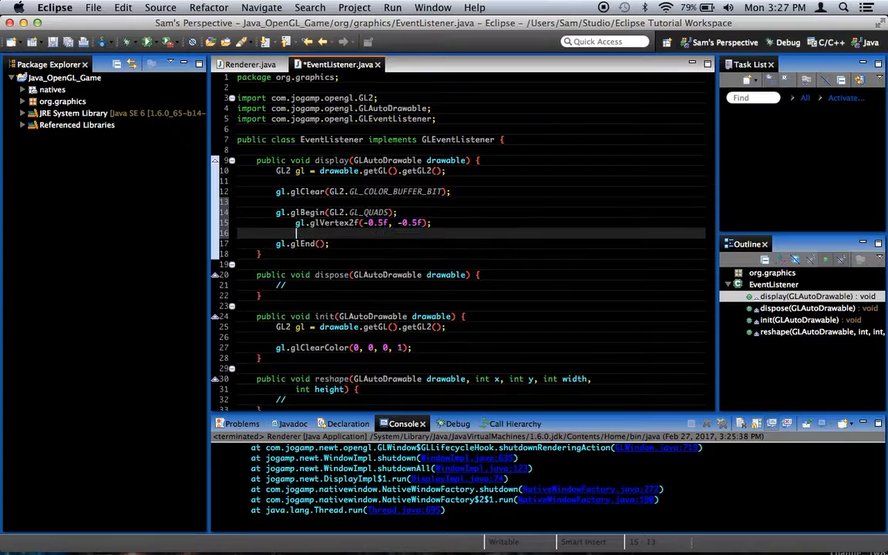
{"action": "type", "text": "gl.glVertex2f(-0.5f, -0.5f);"}
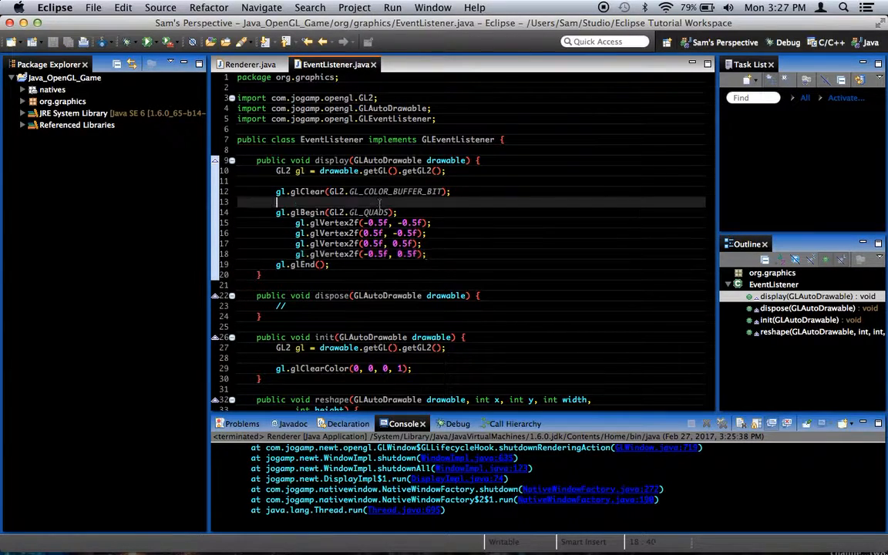
Insert gl.glColor3f(0, 0, 1) above glBegin and save EventListener.java
{"action": "type", "text": "gl"}
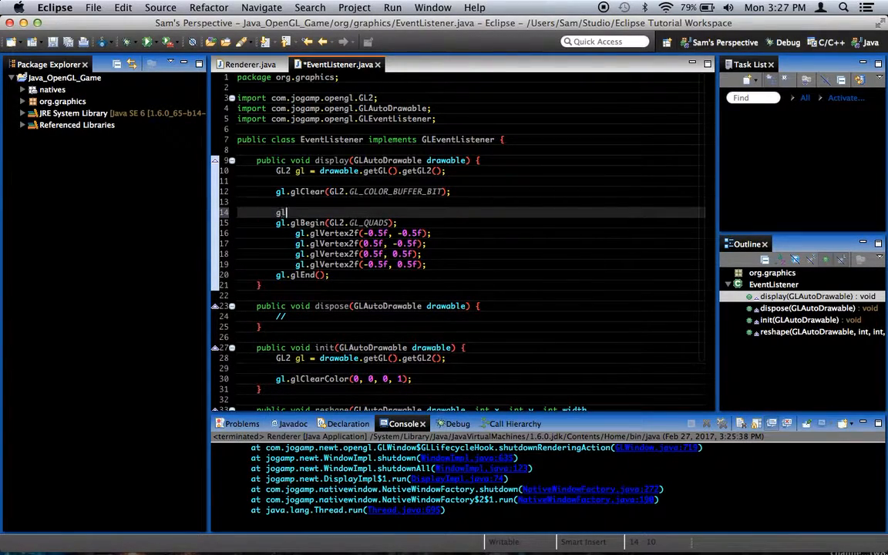
{"action": "type", "text": "."}
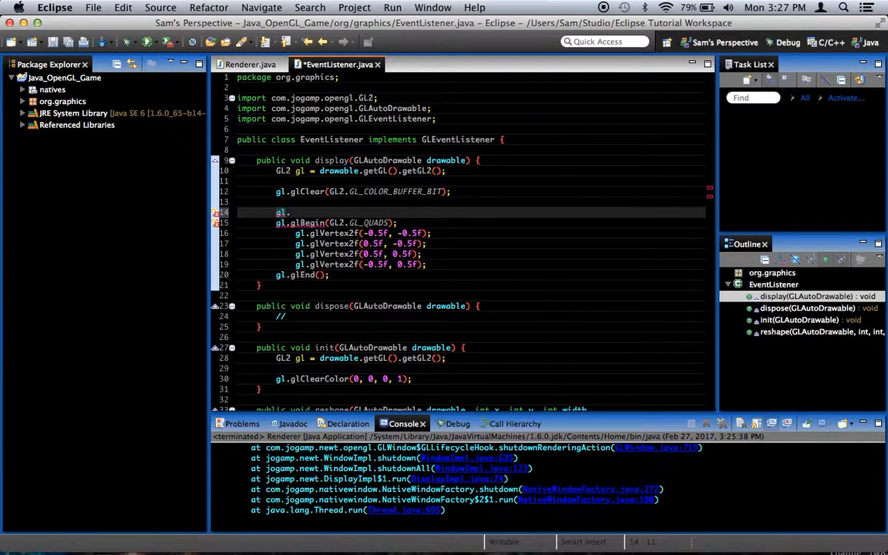
{"action": "type", "text": "glColor3f(arg0, arg1, arg2);"}
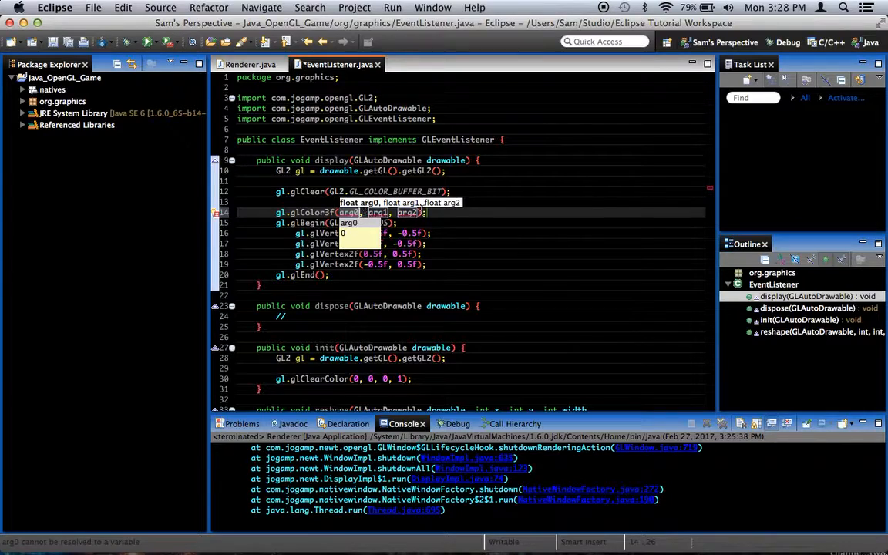
{"action": "mouse_move", "coordinate": [346, 379]}
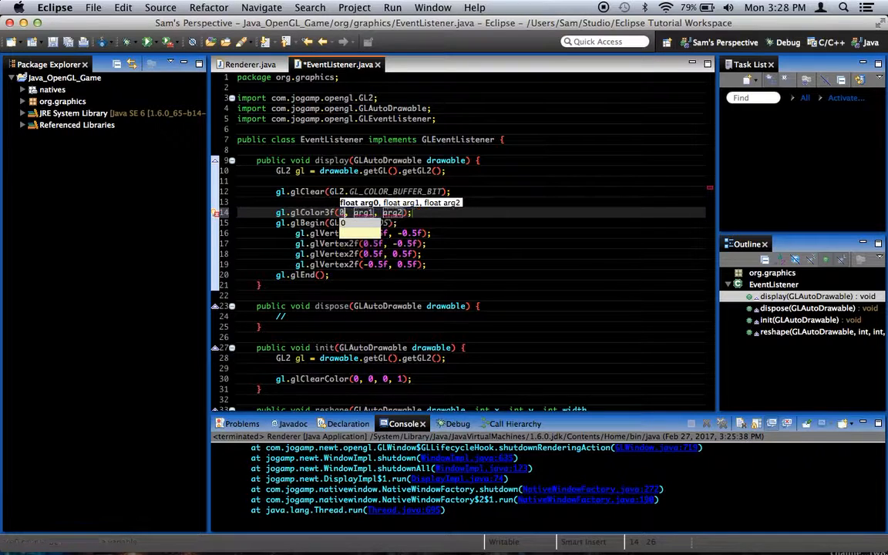
{"action": "type", "text": "0, 0, 1"}
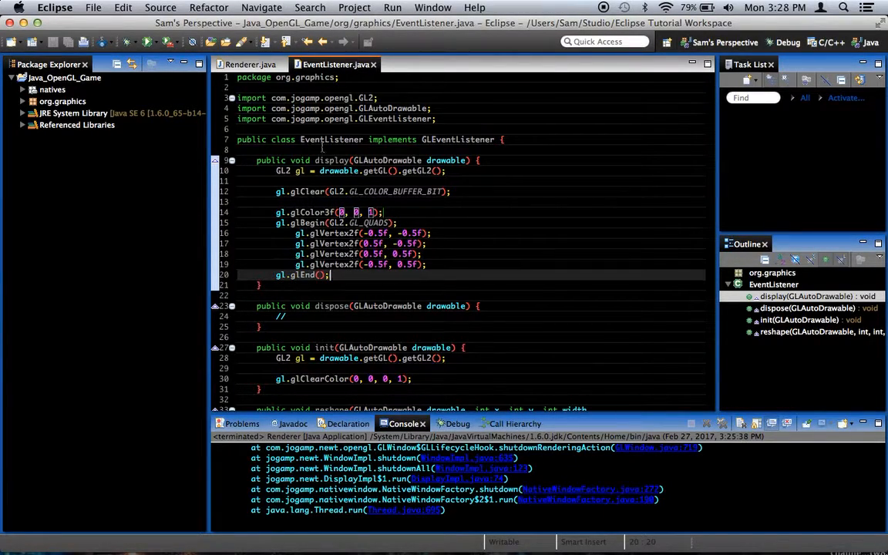
{"action": "mouse_move", "coordinate": [436, 191]}
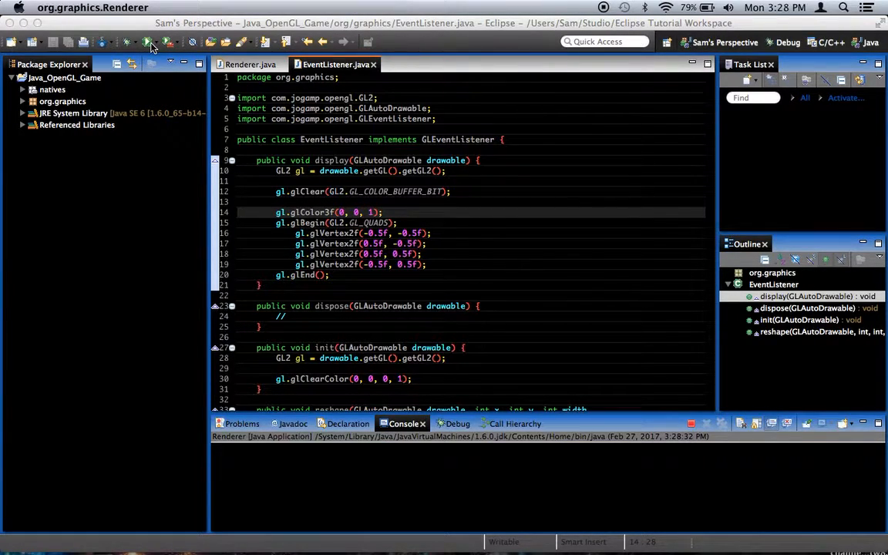
Run the program, check the blue square on black in the Newt window, then close it
{"action": "left_click", "coordinate": [146, 46]}
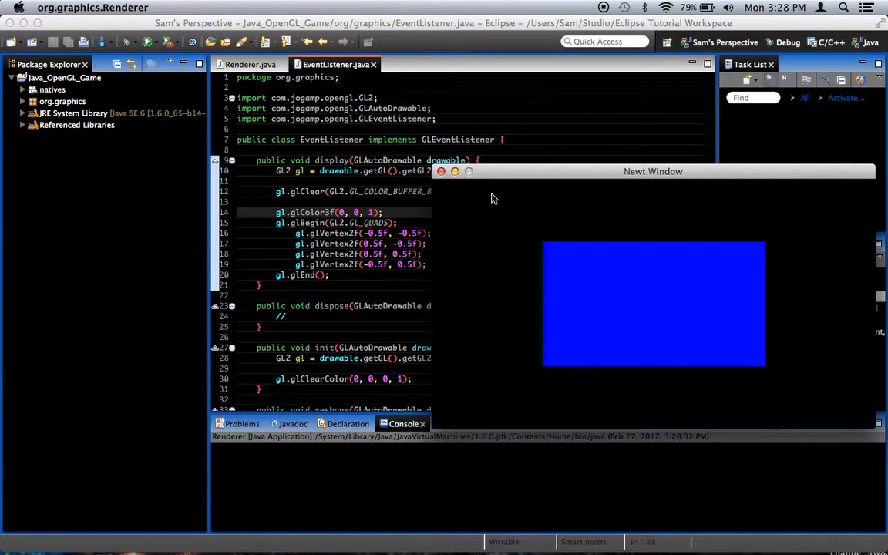
{"action": "mouse_move", "coordinate": [471, 220]}
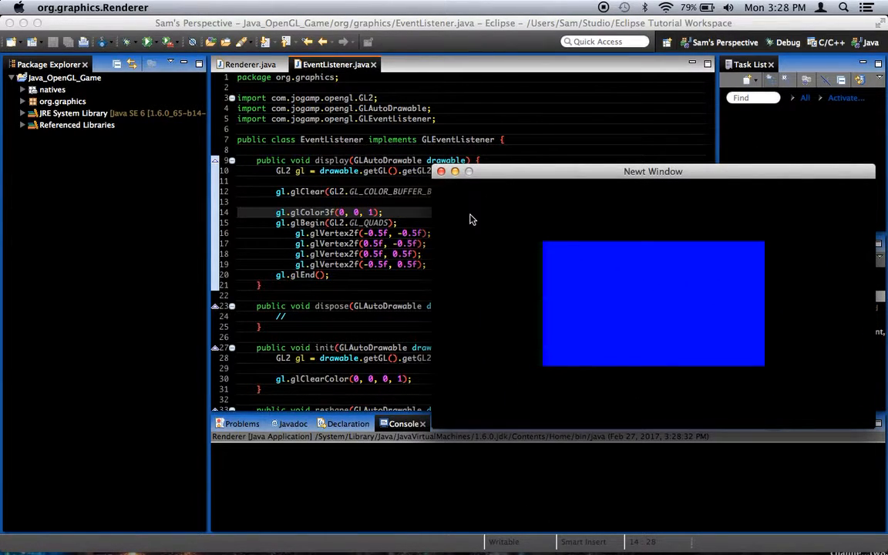
{"action": "mouse_move", "coordinate": [396, 248]}
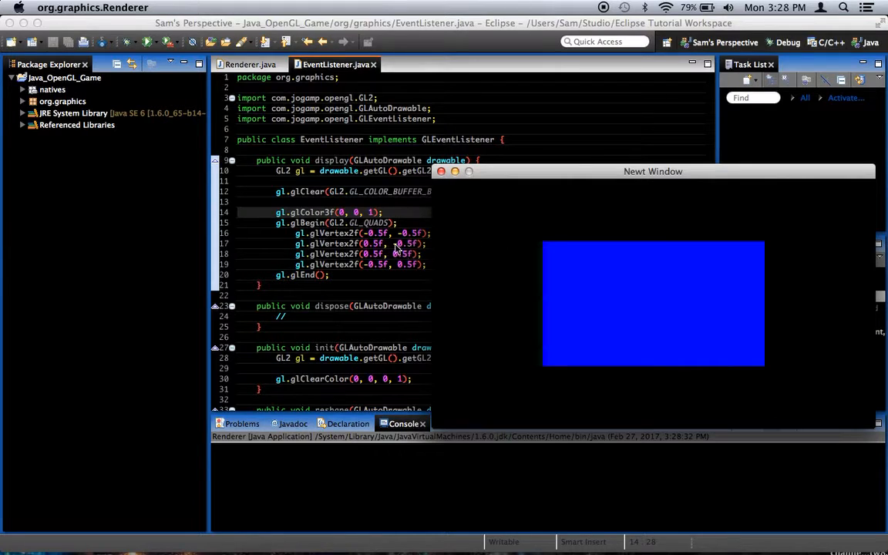
{"action": "mouse_move", "coordinate": [456, 192]}
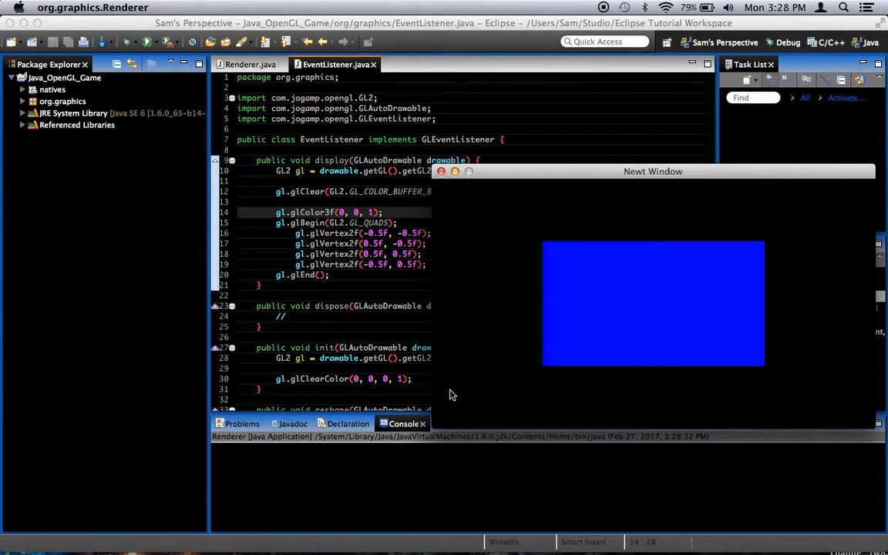
{"action": "mouse_move", "coordinate": [494, 236]}
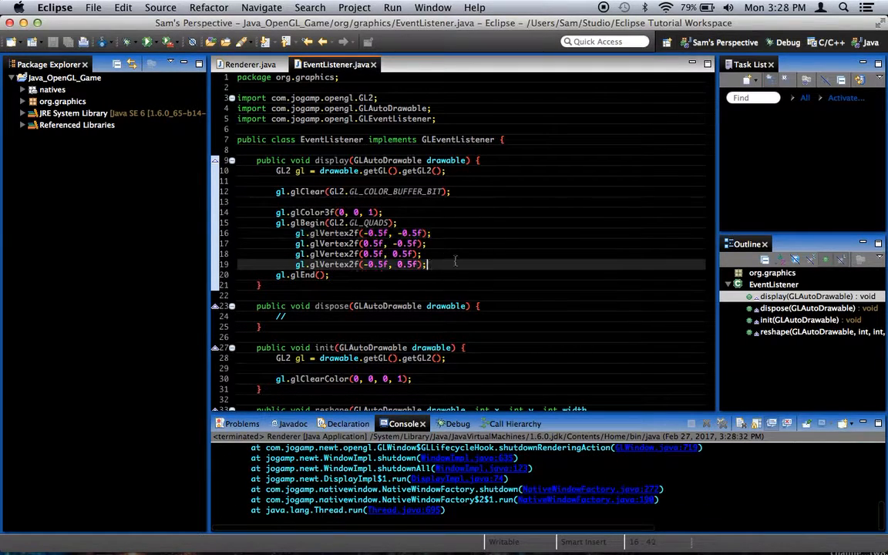
{"action": "scroll", "scroll_direction": "down", "scroll_amount": 3}
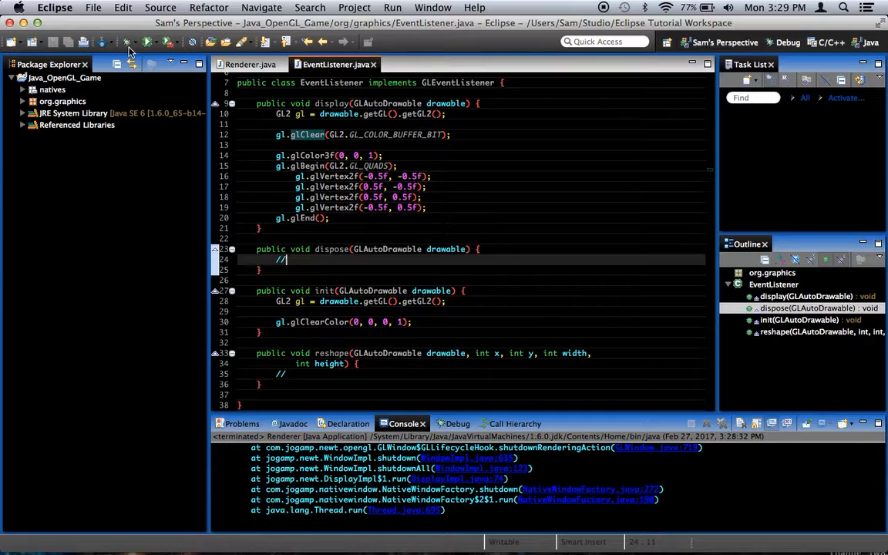
{"action": "mouse_move", "coordinate": [532, 160]}
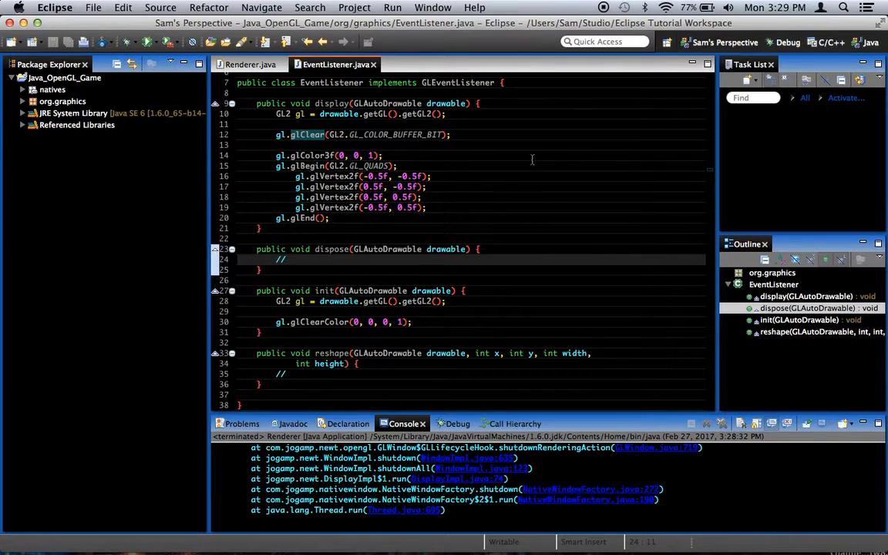